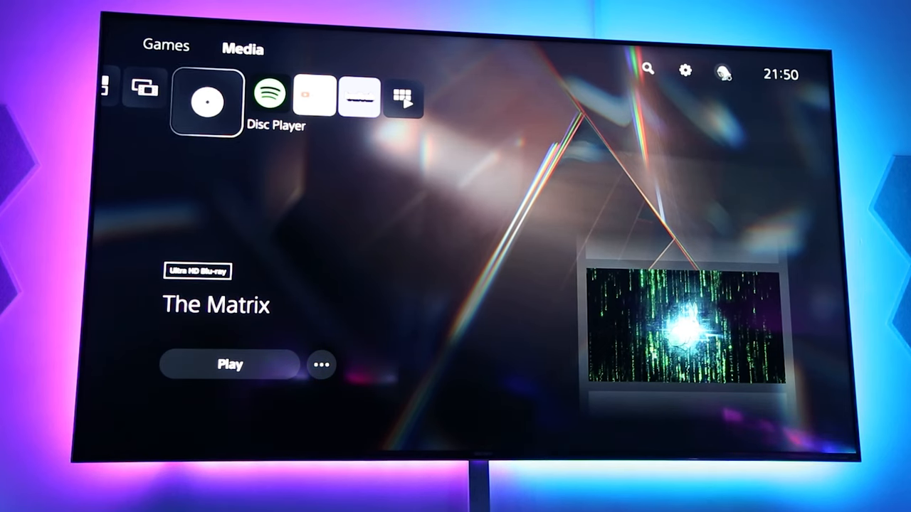
# Start playing The Matrix Ultra HD Blu-ray from its Disc Player tile
pyautogui.click(230, 364)
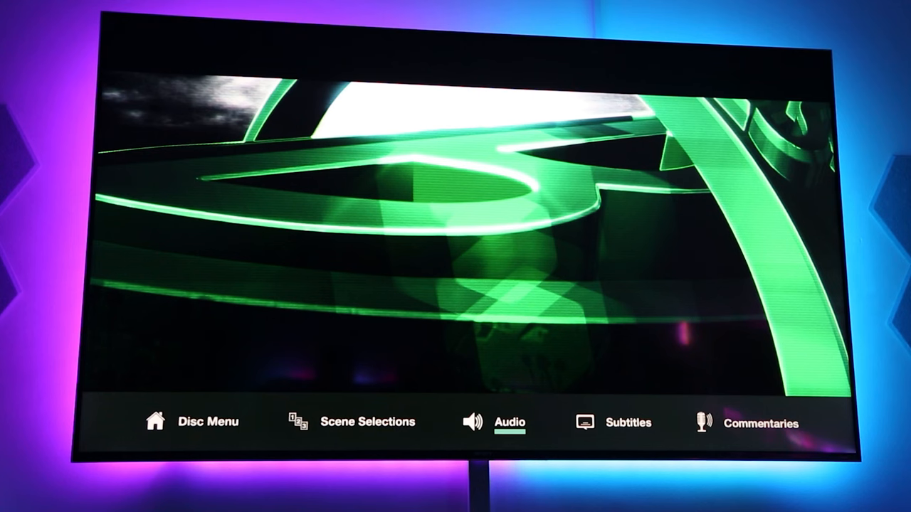
# Leave playback and return to the Media home with The Matrix disc entry
pyautogui.click(509, 422)
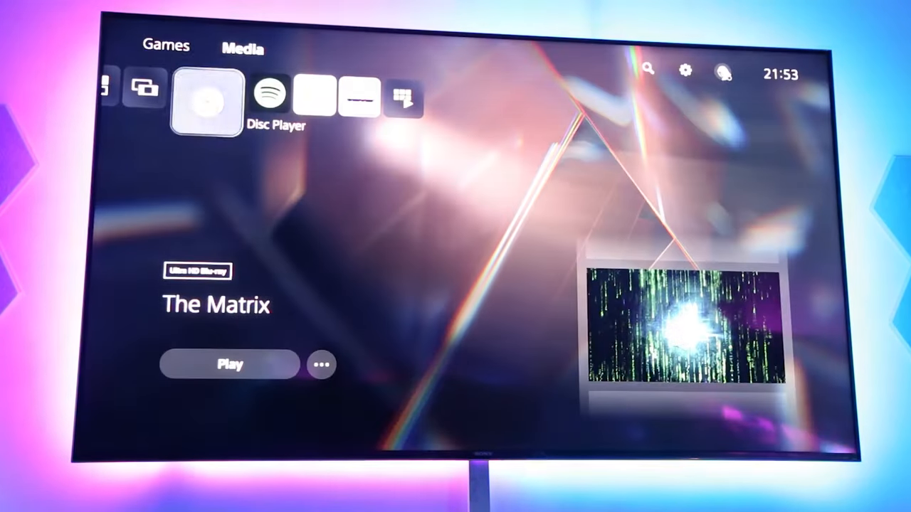
# Reach Settings > Sound > Audio Output and show the HDMI Device Type choices
pyautogui.click(684, 70)
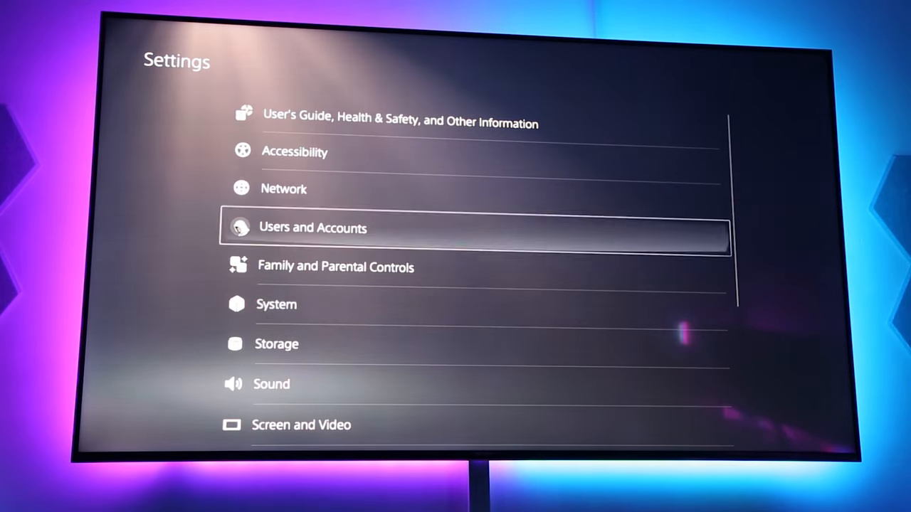
pyautogui.click(271, 385)
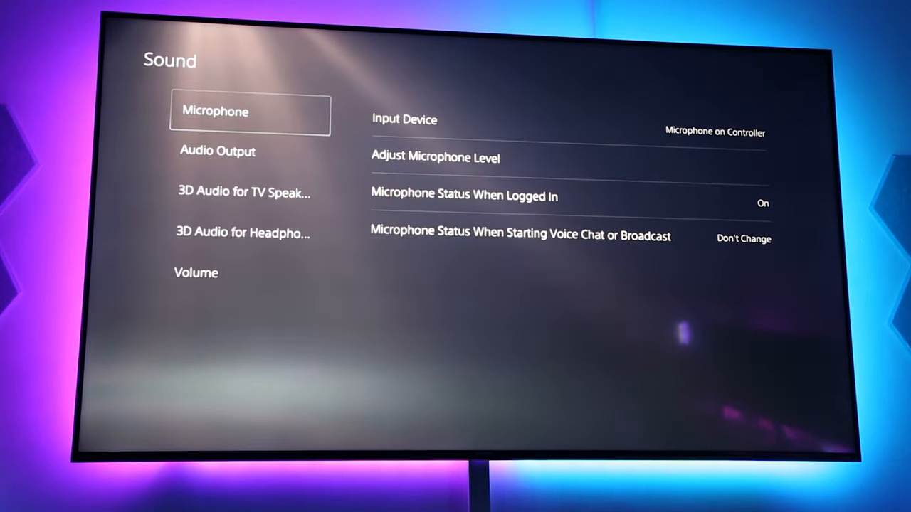
pyautogui.click(218, 151)
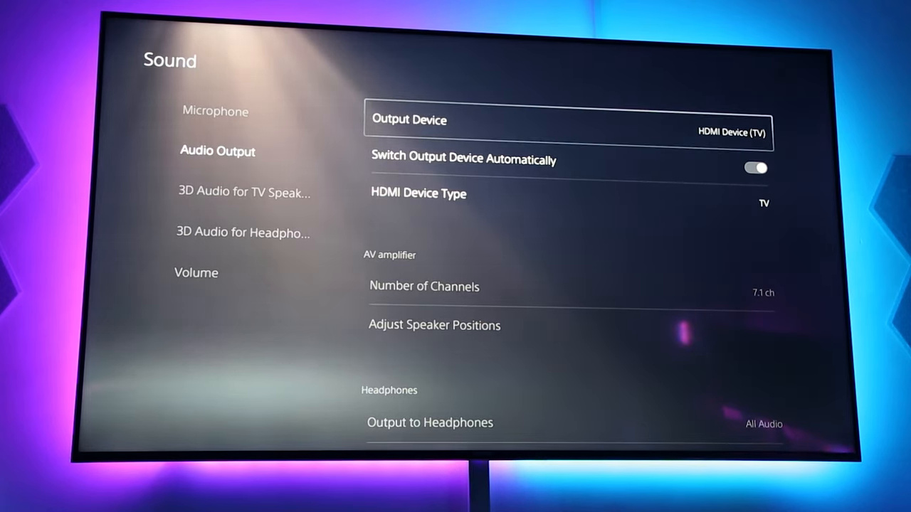
pyautogui.press('down')
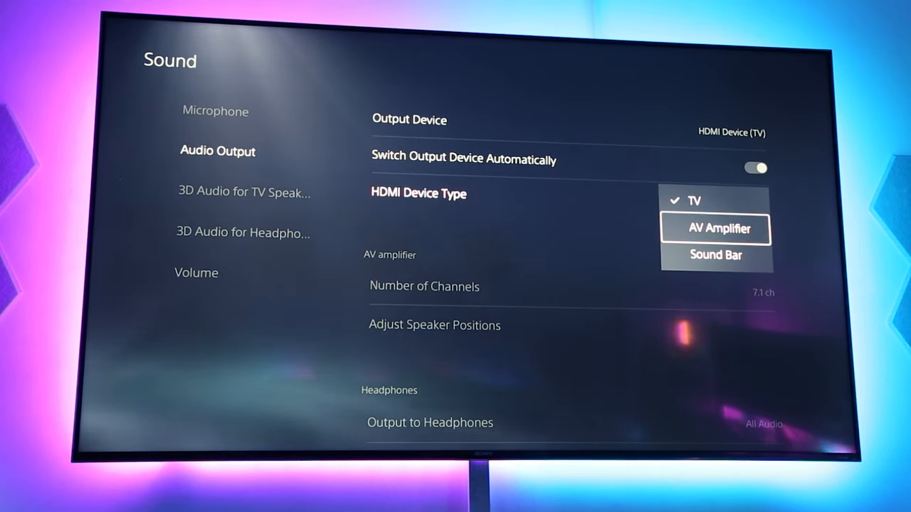
# Set HDMI Device Type to AV Amplifier with 7.1 ch and reveal Audio Format (Priority)
pyautogui.click(716, 228)
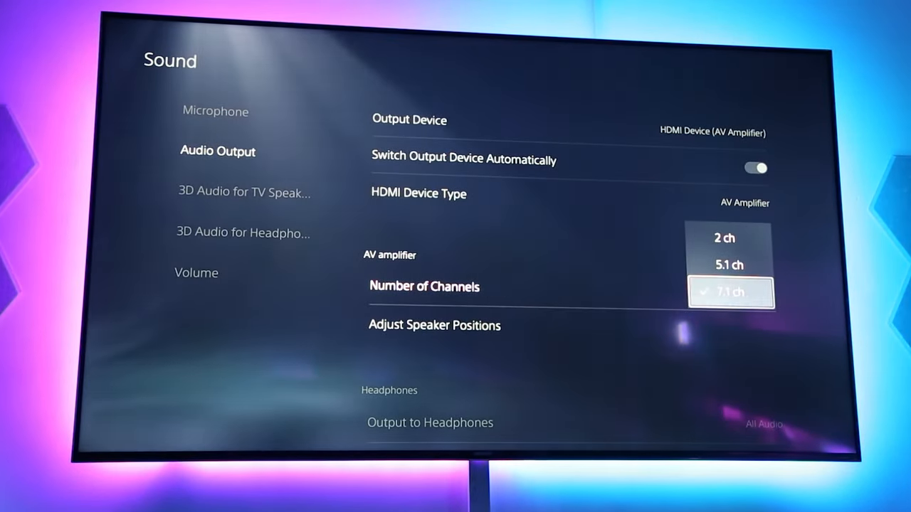
pyautogui.click(730, 291)
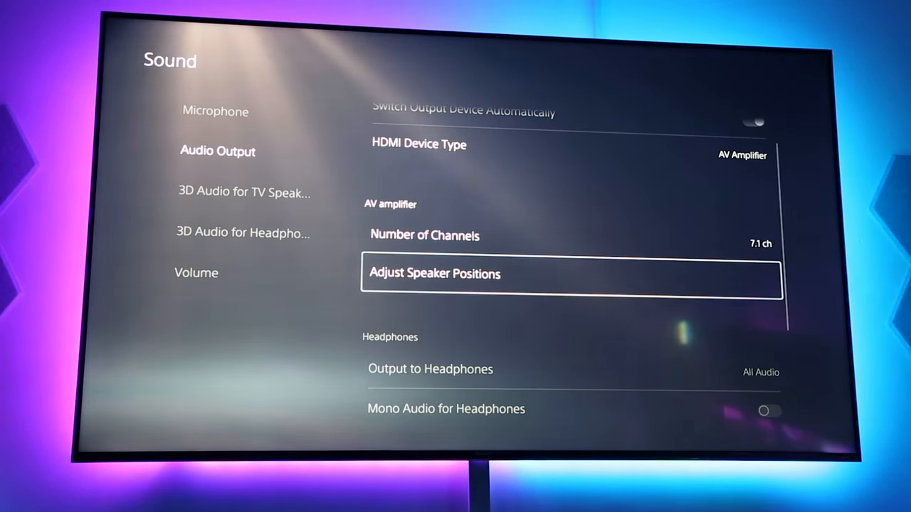
pyautogui.press('up')
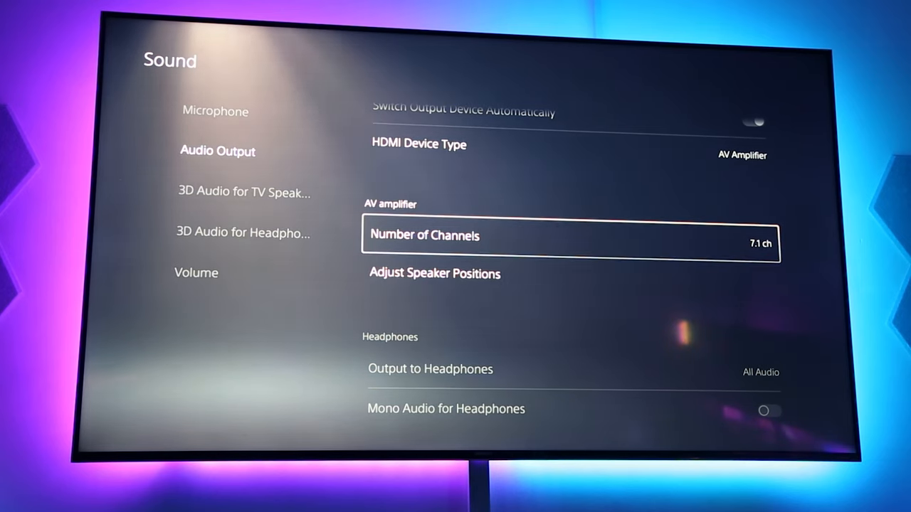
pyautogui.scroll(-3)
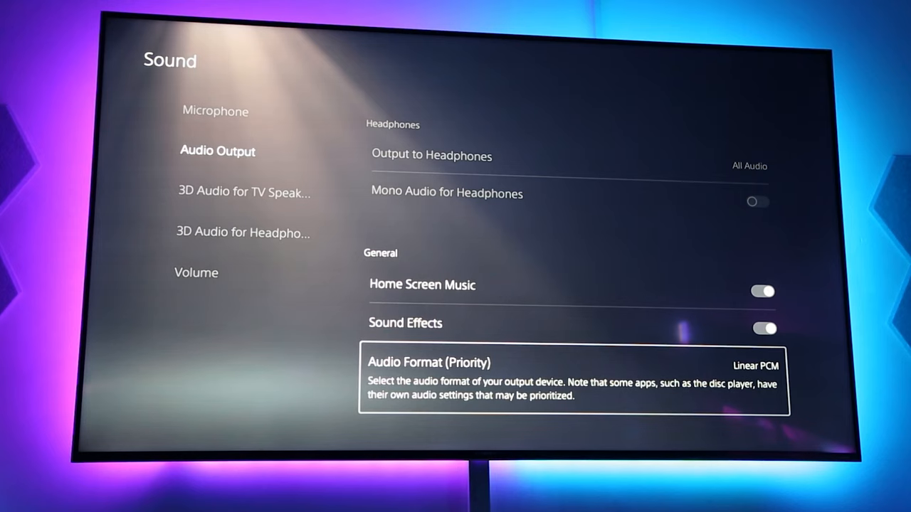
# Set Audio Format (Priority) to Dolby and resume The Matrix playback
pyautogui.click(754, 365)
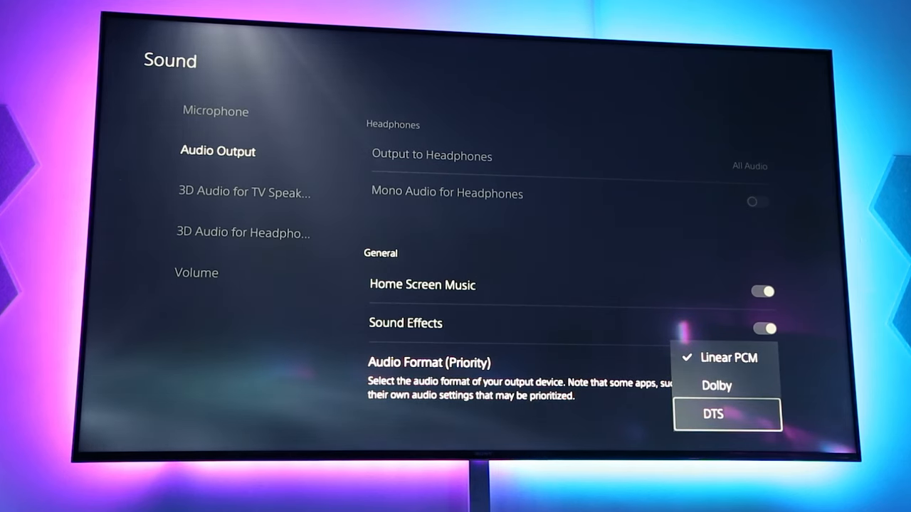
pyautogui.click(718, 384)
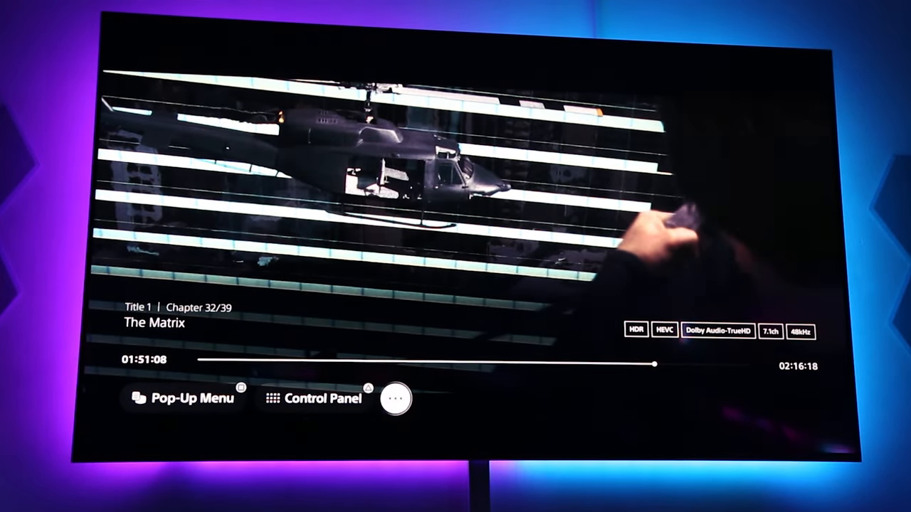
# In the disc player's settings, switch Audio Format from Linear PCM to Bitstream
pyautogui.click(396, 399)
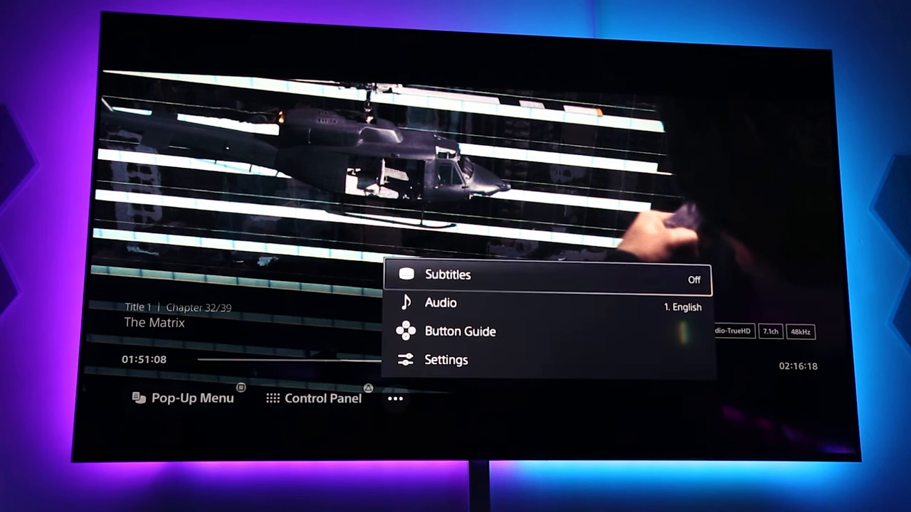
pyautogui.click(447, 359)
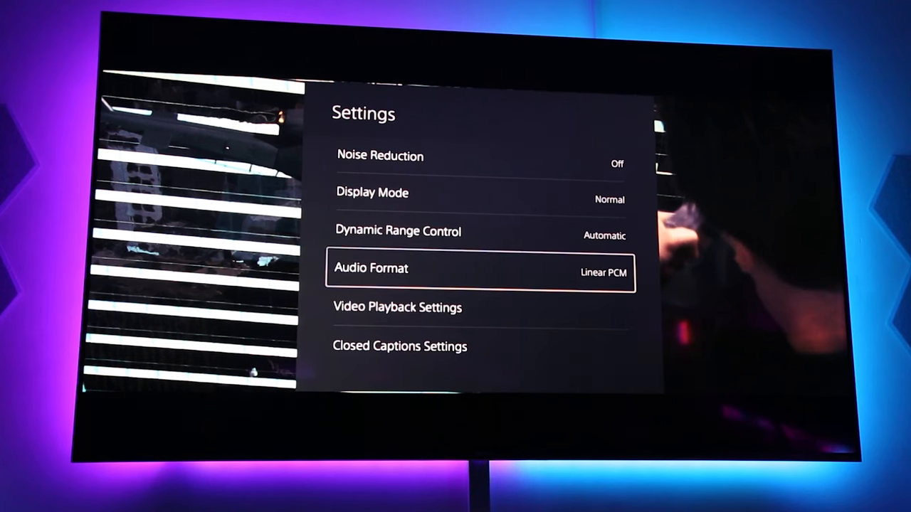
pyautogui.click(481, 273)
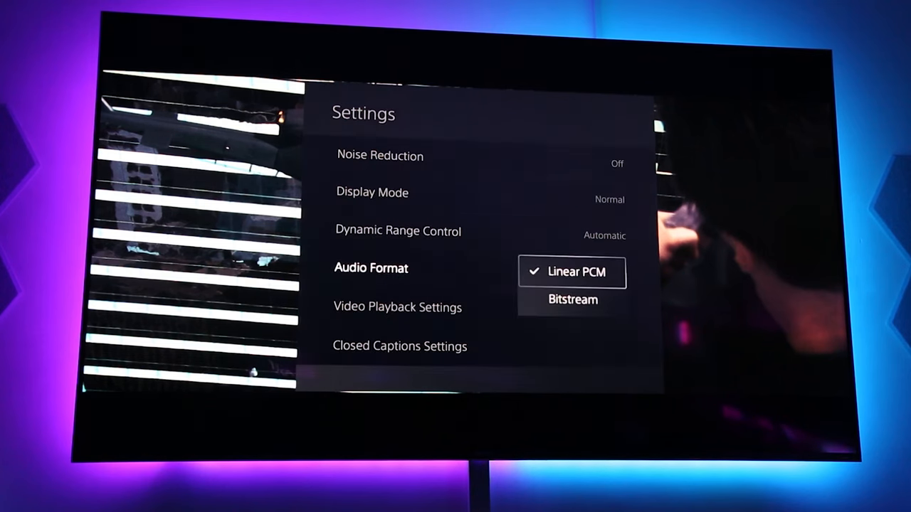
pyautogui.click(572, 299)
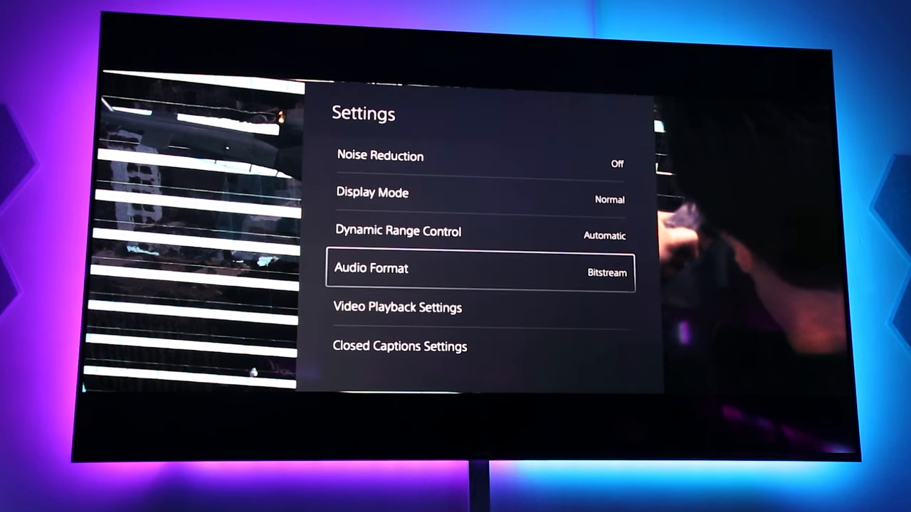